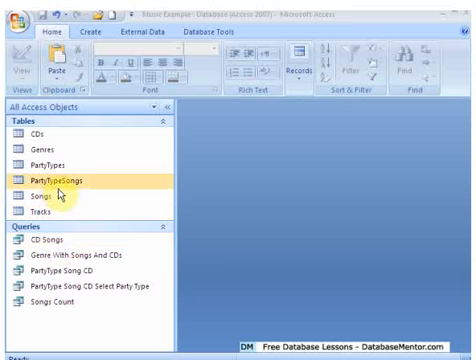
Step: Browse the PartyTypeSongs table and queries, then select the CD Songs query for a new report
left_click(45, 148)
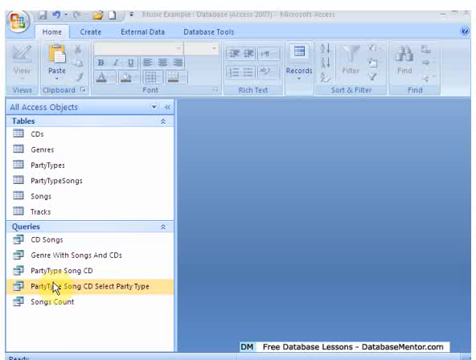
mouse_move(232, 229)
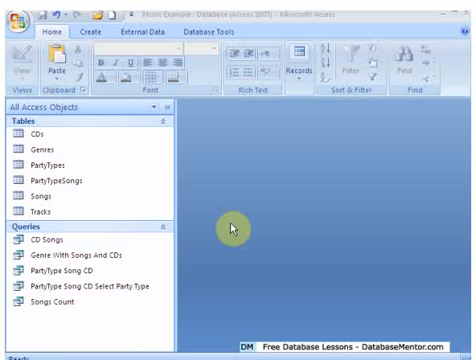
left_click(70, 272)
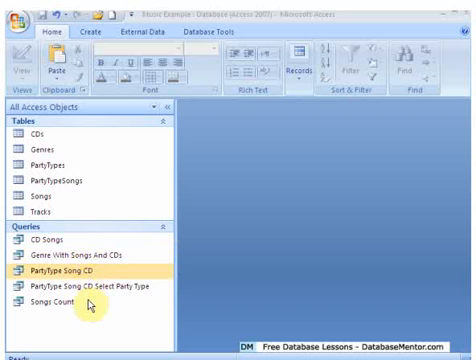
left_click(55, 242)
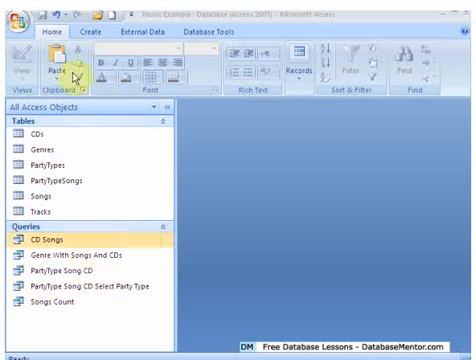
left_click(92, 36)
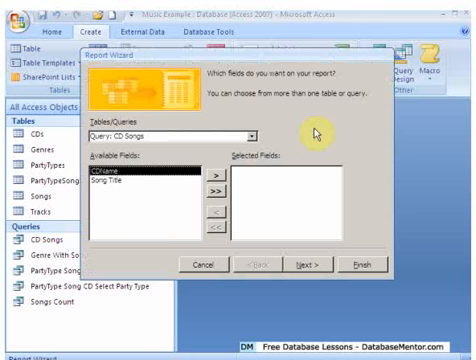
Step: Switch the wizard source to the PartyTypes table, add PartyType, and finish the report
left_click(247, 137)
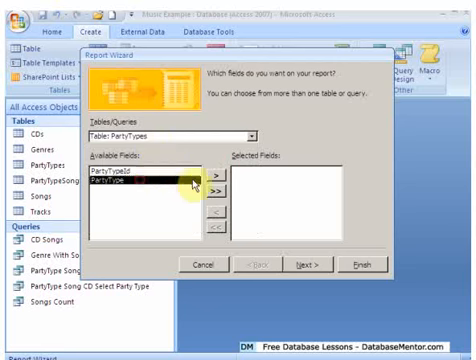
left_click(247, 137)
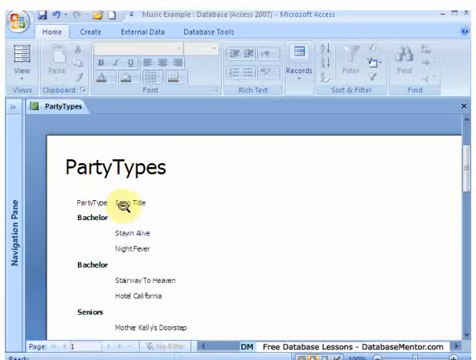
mouse_move(125, 230)
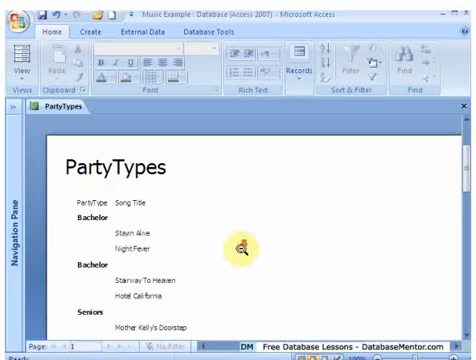
Step: Scroll through the PartyTypes report preview to review each party type's song groups
scroll("down", 3)
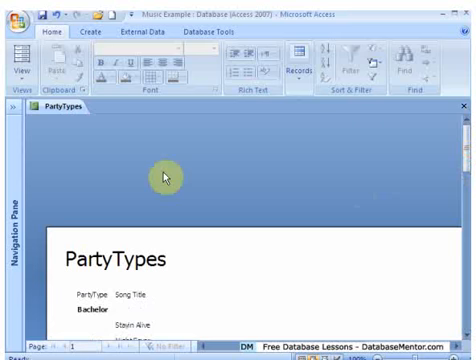
scroll("down", 3)
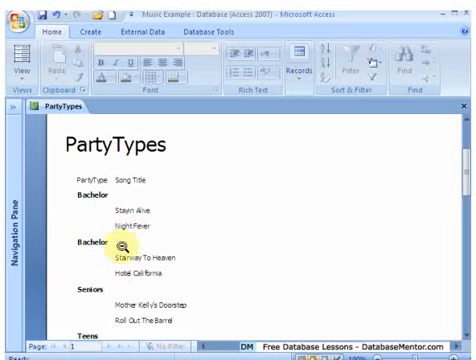
scroll("down", 3)
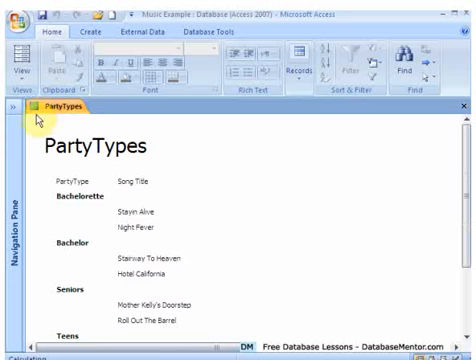
scroll("down", 3)
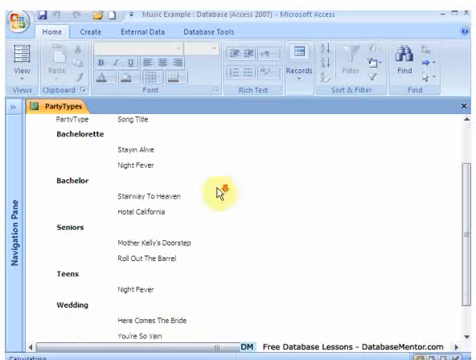
scroll("down", 3)
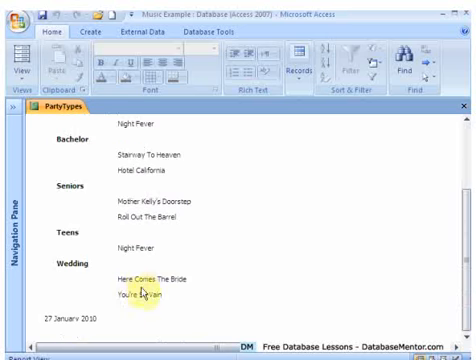
scroll("up", 3)
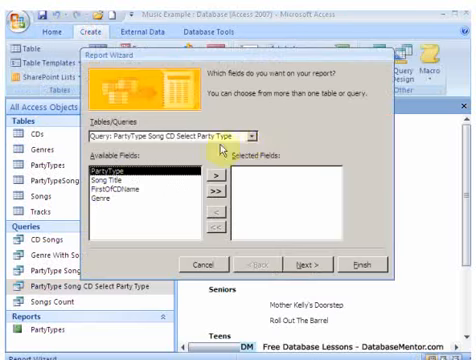
Step: Source the report from PartyType Song CD Select Party Type, adding Song Title and FirstOfCDName
left_click(261, 132)
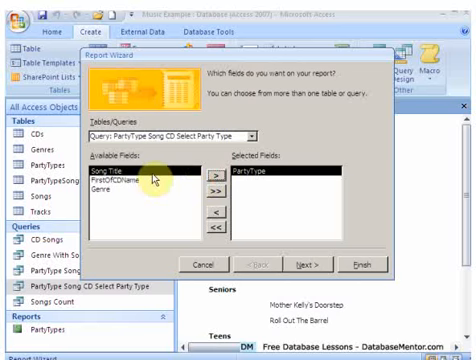
left_click(221, 173)
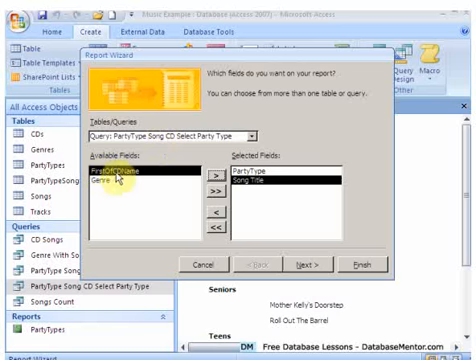
left_click(300, 237)
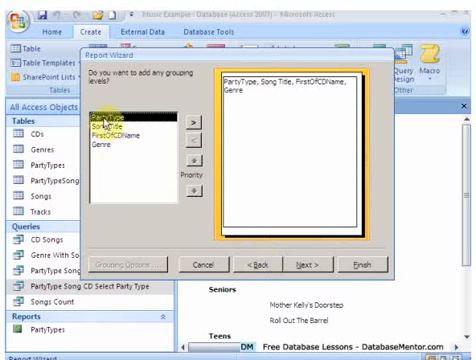
Step: Set PartyType as the report's grouping level
left_click(120, 126)
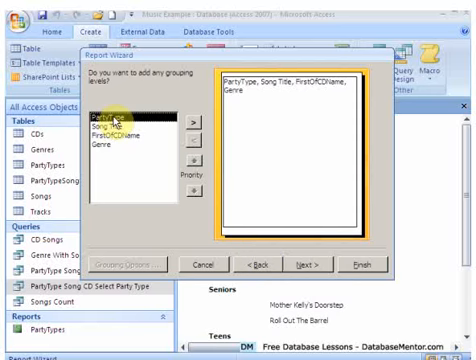
left_click(191, 118)
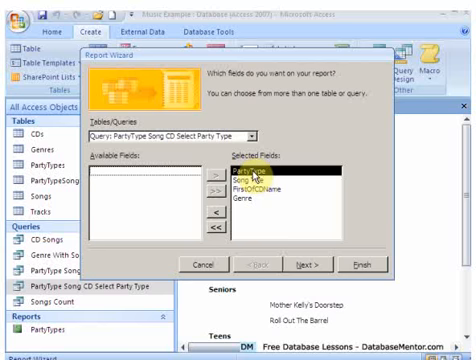
left_click(300, 241)
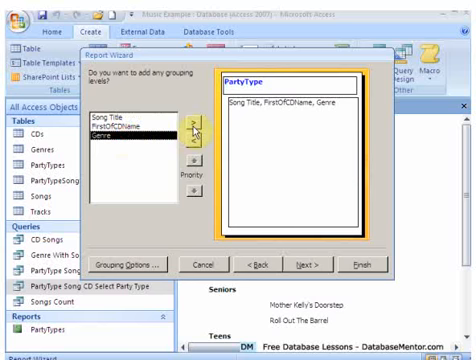
left_click(299, 267)
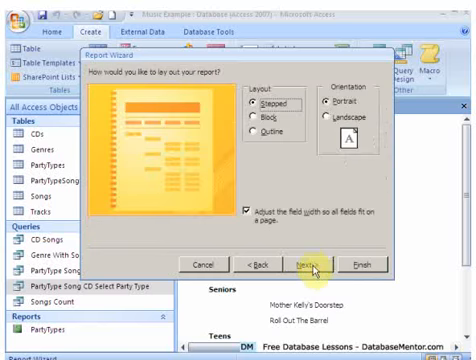
Step: Keep the stepped portrait layout and finish the wizard with a report preview
left_click(313, 263)
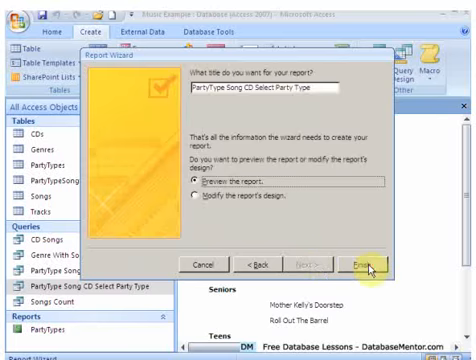
left_click(369, 265)
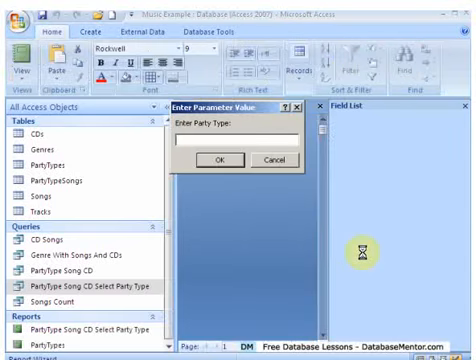
Step: Enter 'bachelorette' as the Party Type parameter value
left_click(230, 146)
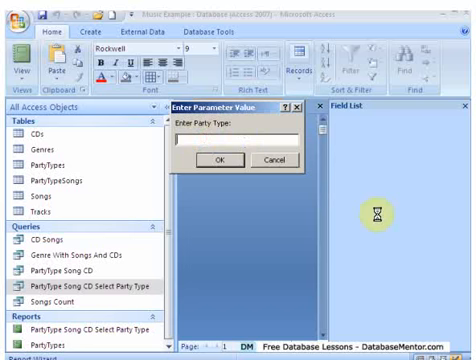
type("bachelorette")
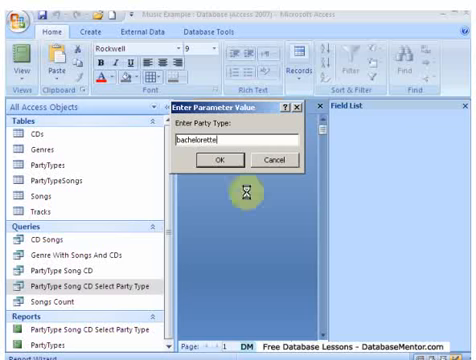
left_click(214, 160)
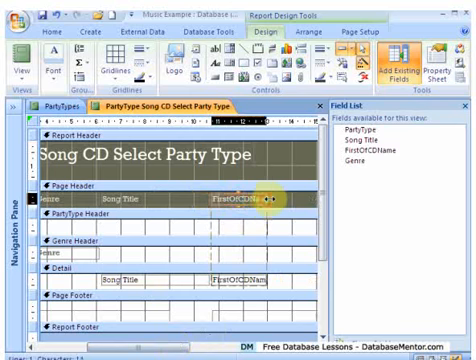
Step: Switch the redesigned report from Design view to Report view, bringing up the Party Type prompt
left_click(240, 199)
type("ba")
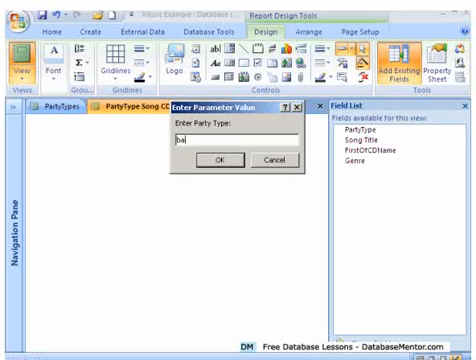
Step: Submit the party type to show Bachelorette Dance songs, then close the report tab
left_click(221, 161)
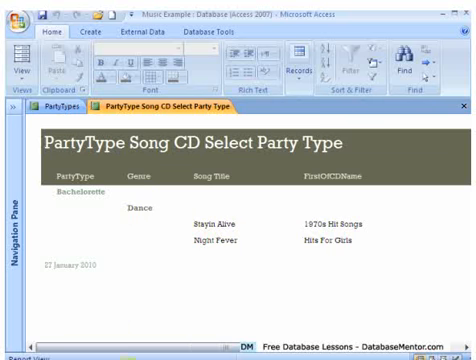
mouse_move(208, 325)
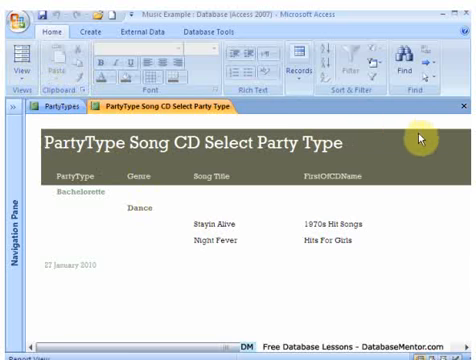
mouse_move(240, 138)
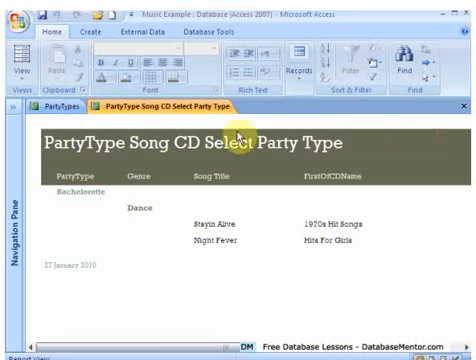
left_click(58, 107)
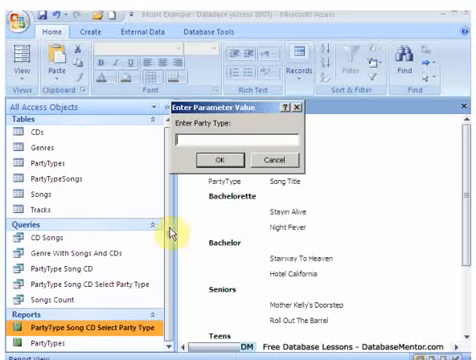
Step: Enter 'bachelor' as the party type to list its Rock songs and CDs
type("bac")
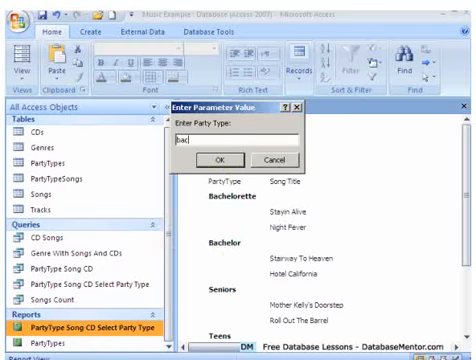
type("bachelor")
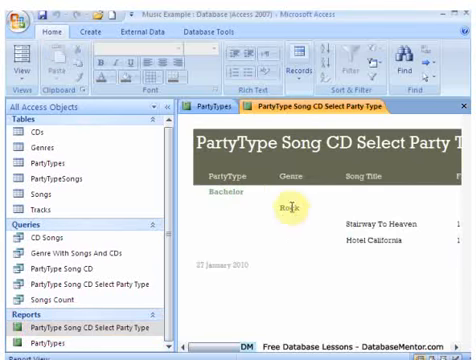
mouse_move(292, 232)
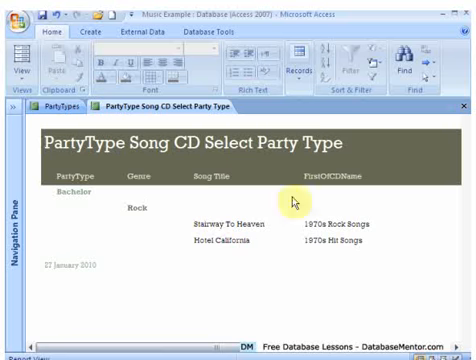
mouse_move(162, 278)
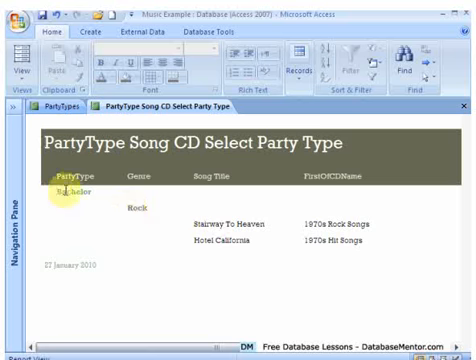
mouse_move(140, 207)
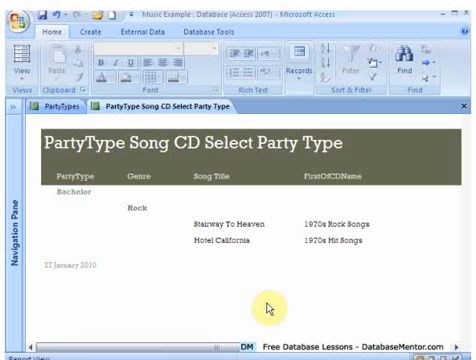
mouse_move(163, 119)
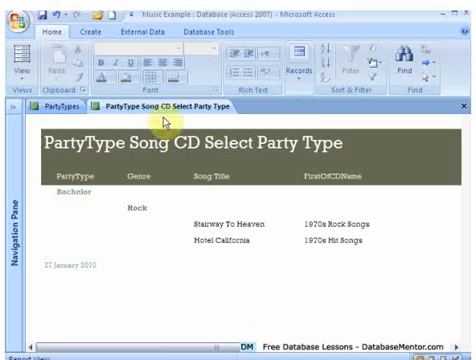
mouse_move(462, 114)
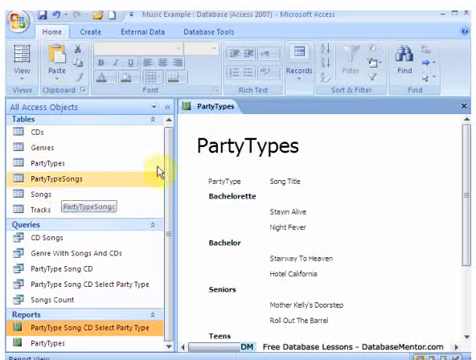
Step: Close the PartyTypes report and save its design changes
left_click(465, 113)
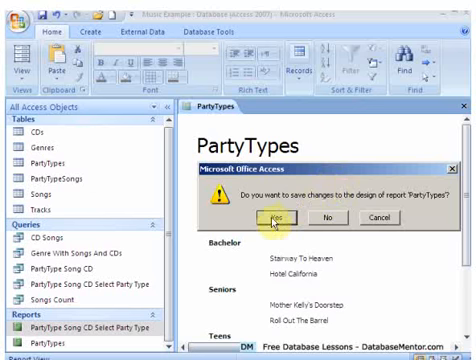
left_click(270, 218)
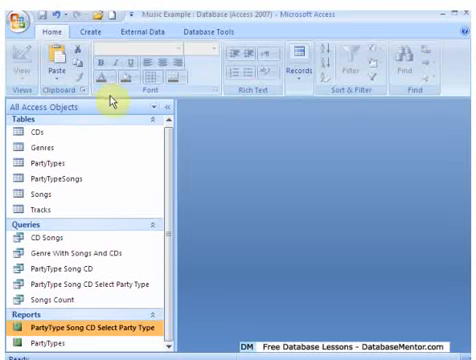
left_click(93, 35)
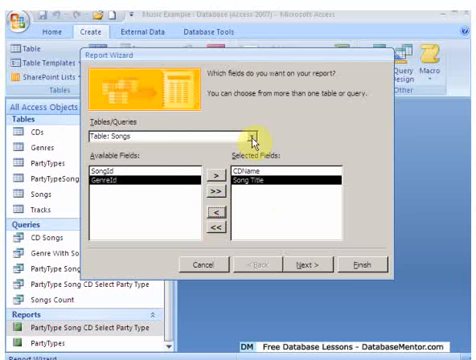
Step: Add Genre from the Genres table alongside CDName and Song Title in the Report Wizard
left_click(250, 130)
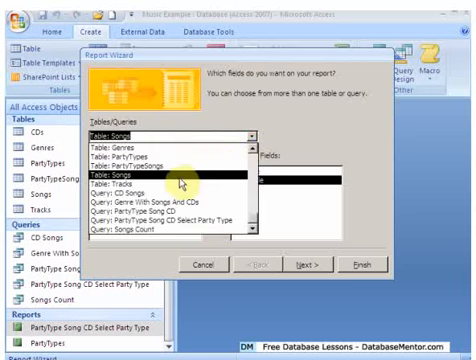
left_click(180, 198)
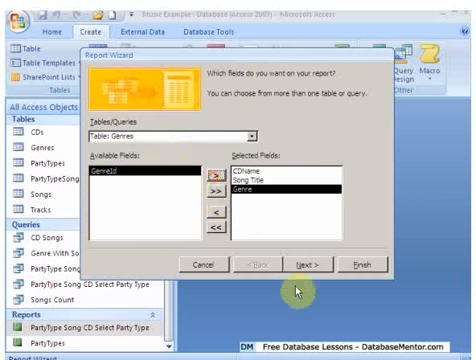
left_click(308, 268)
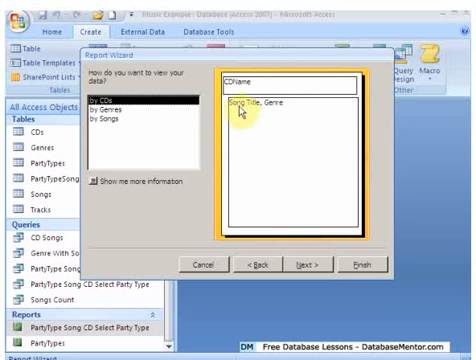
Step: View data by CDs with no grouping, a stepped portrait layout and a chosen style
left_click(308, 267)
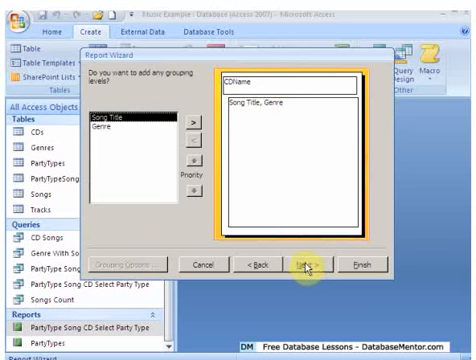
left_click(302, 263)
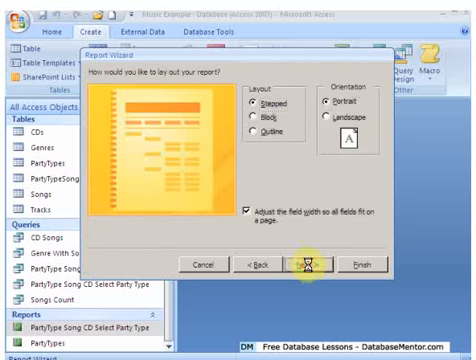
left_click(305, 266)
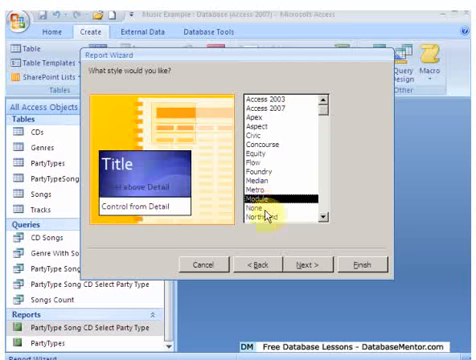
left_click(275, 215)
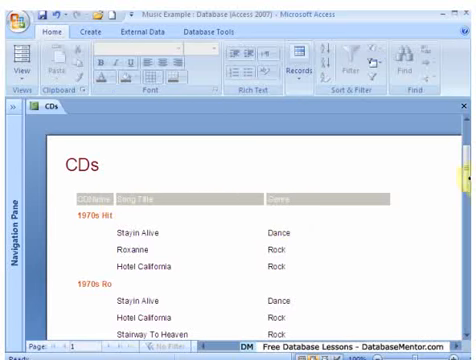
scroll("down", 3)
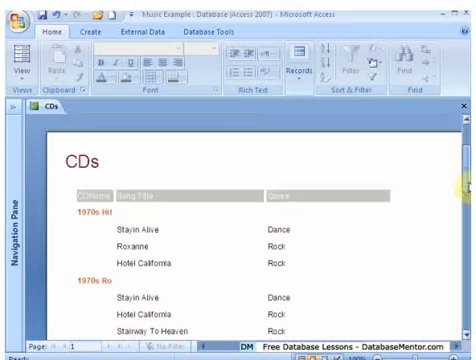
scroll("down", 3)
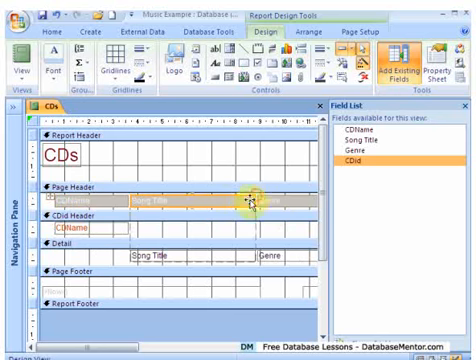
Step: Widen the CDName header label and text box in Design View, then scroll the report
left_click(465, 107)
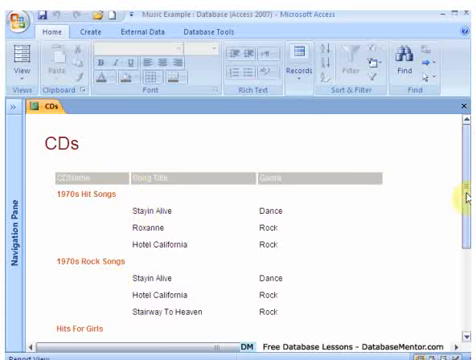
scroll("down", 3)
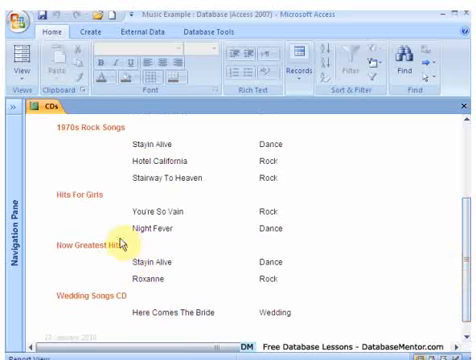
left_click(20, 65)
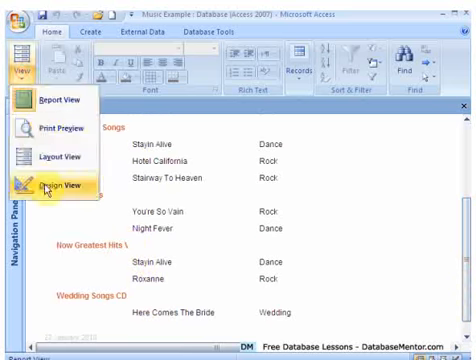
Step: Widen the CDName controls again in Design View and scroll to confirm full CD names
left_click(66, 184)
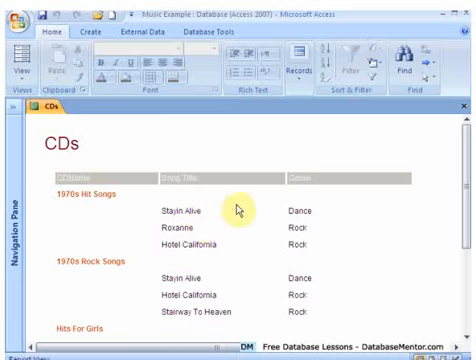
scroll("down", 3)
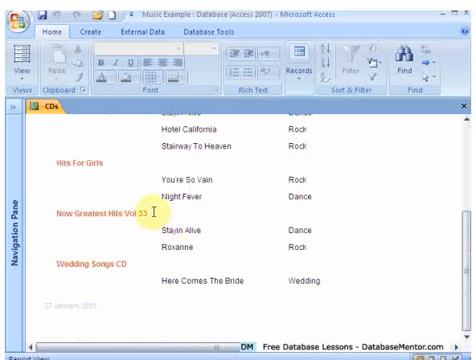
mouse_move(323, 230)
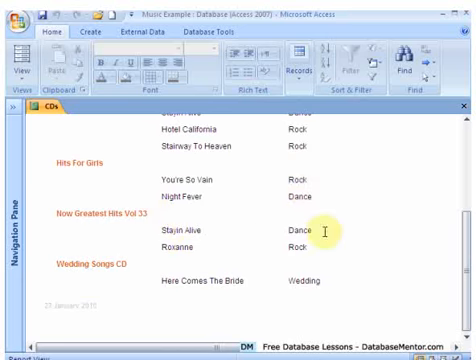
scroll("up", 3)
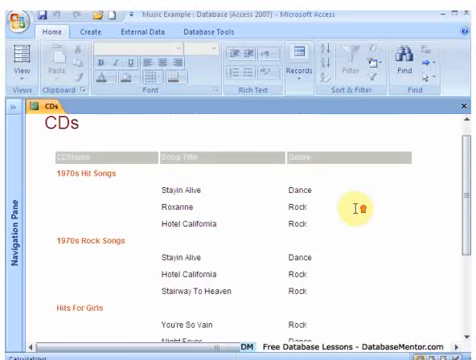